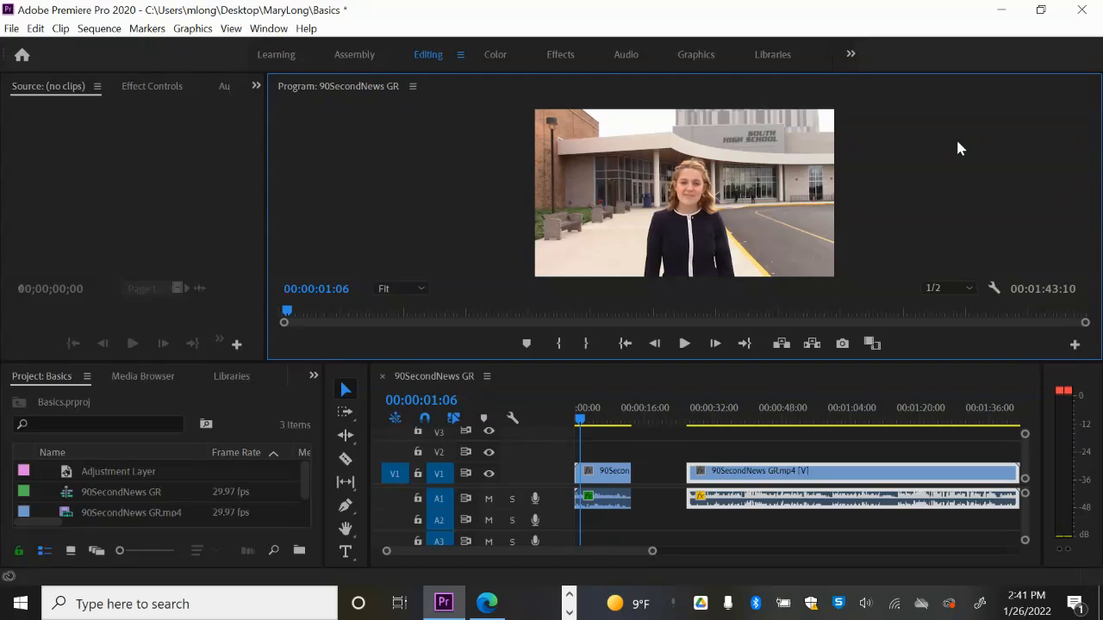
pyautogui.moveTo(560, 526)
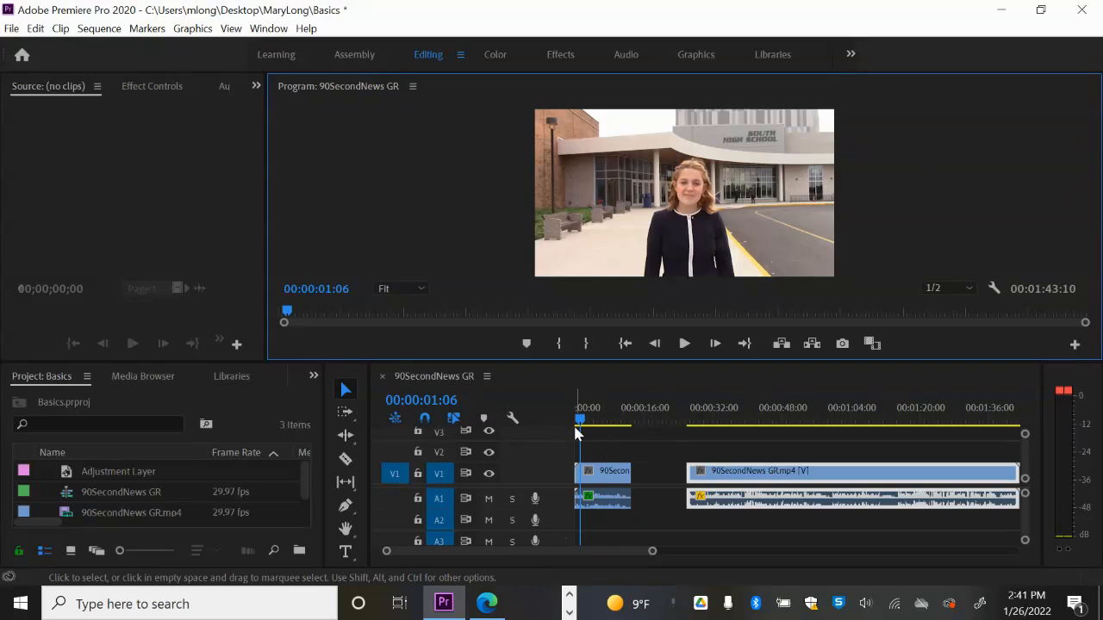
# Step: Play the 90SecondNews GR sequence from the start and stop near 00:00:08:27
pyautogui.click(685, 344)
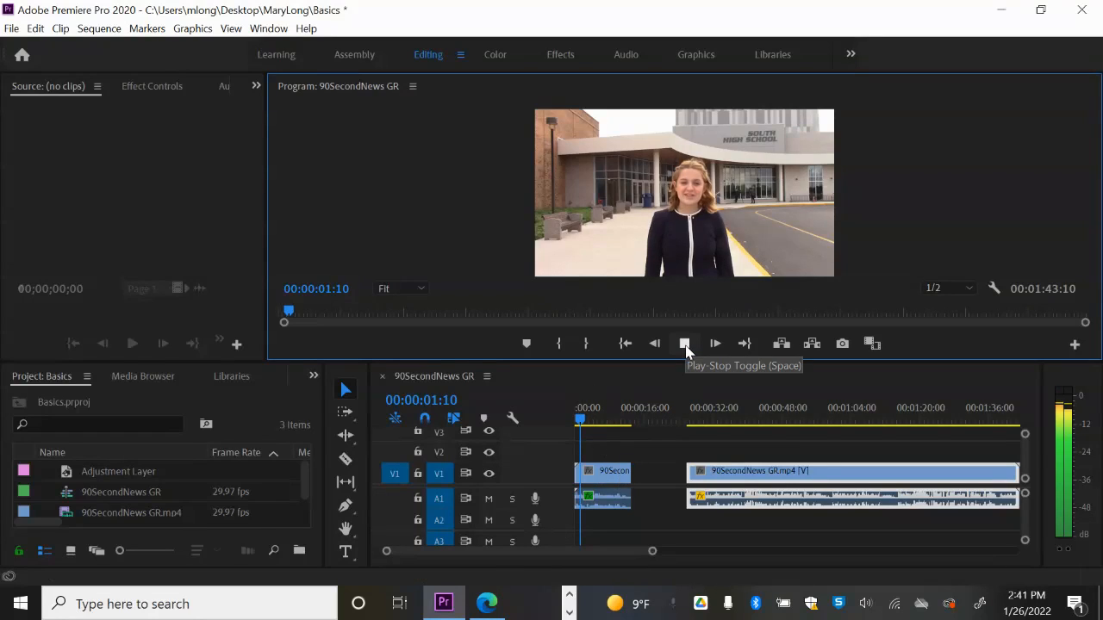
pyautogui.click(715, 344)
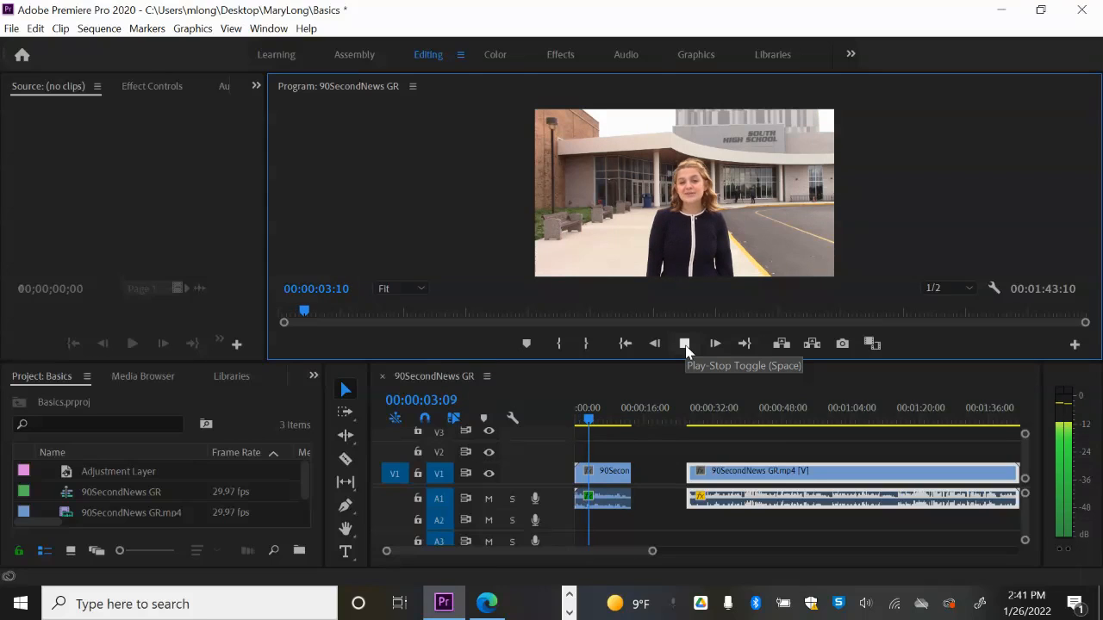
pyautogui.click(715, 344)
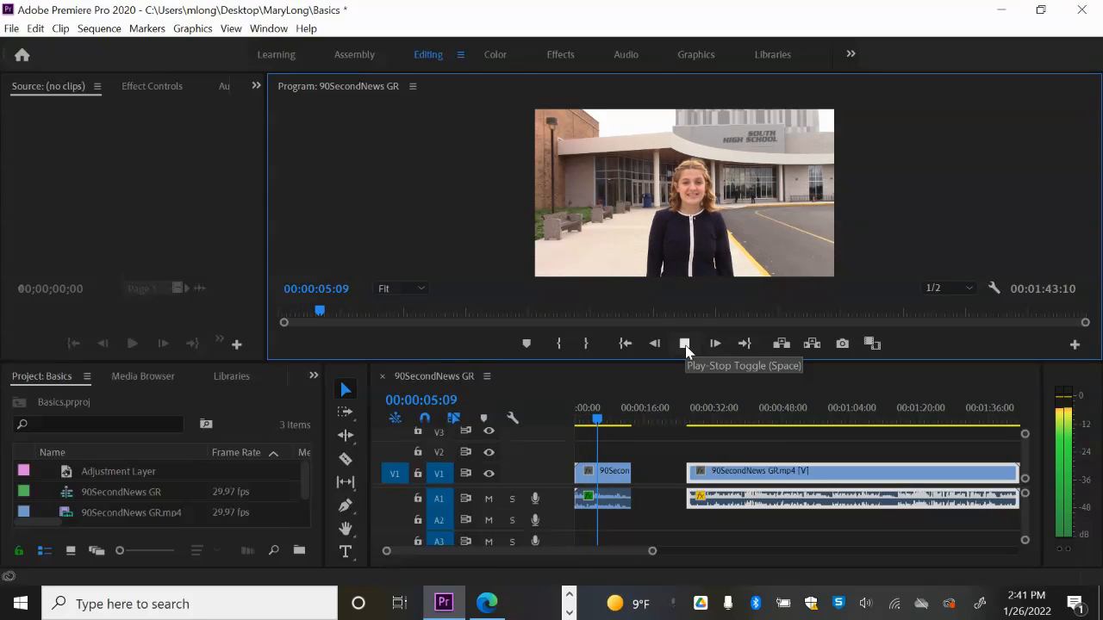
pyautogui.click(684, 343)
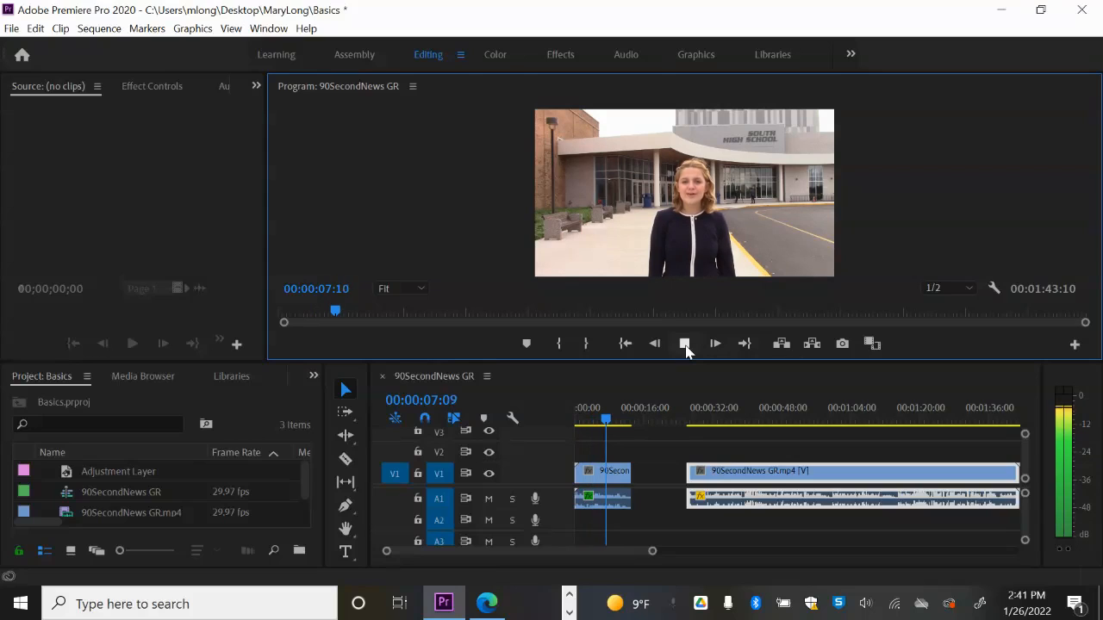
pyautogui.click(684, 344)
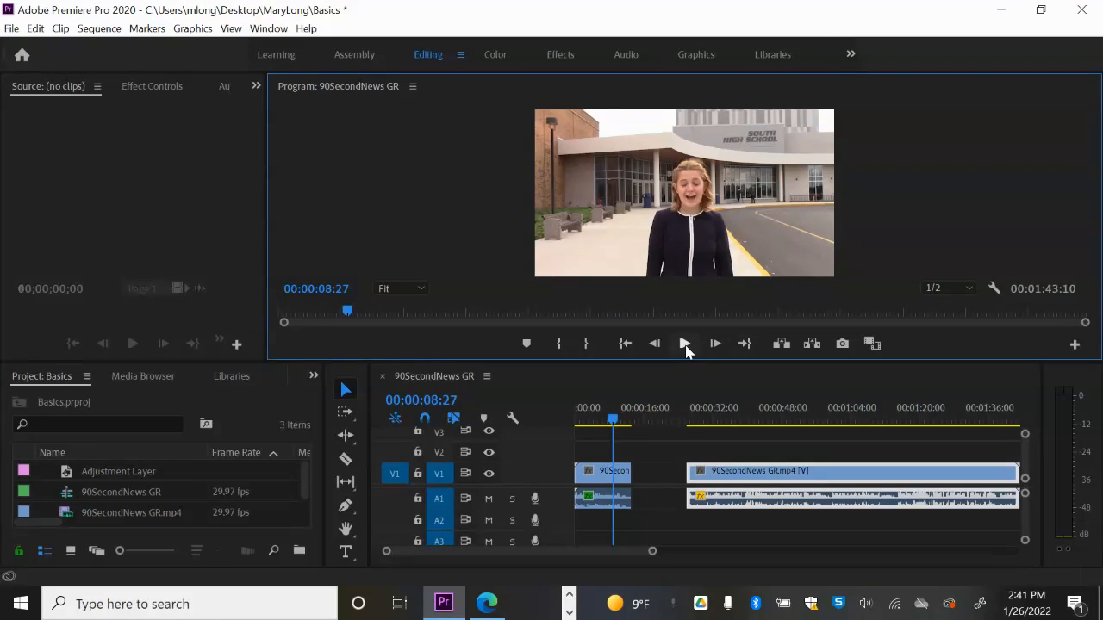
pyautogui.moveTo(565, 61)
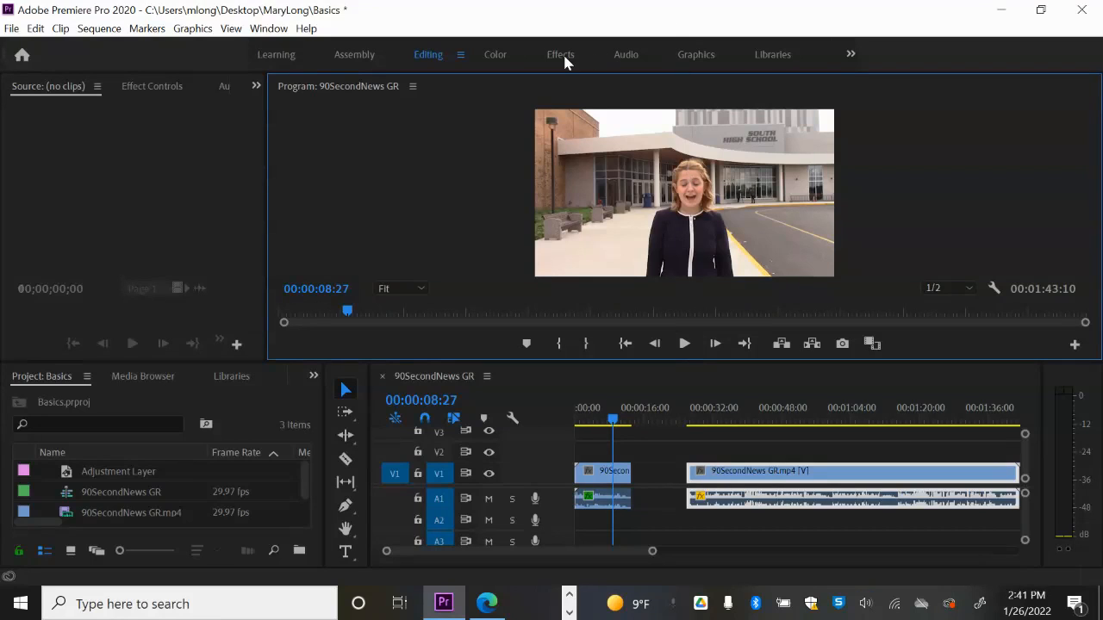
pyautogui.moveTo(572, 61)
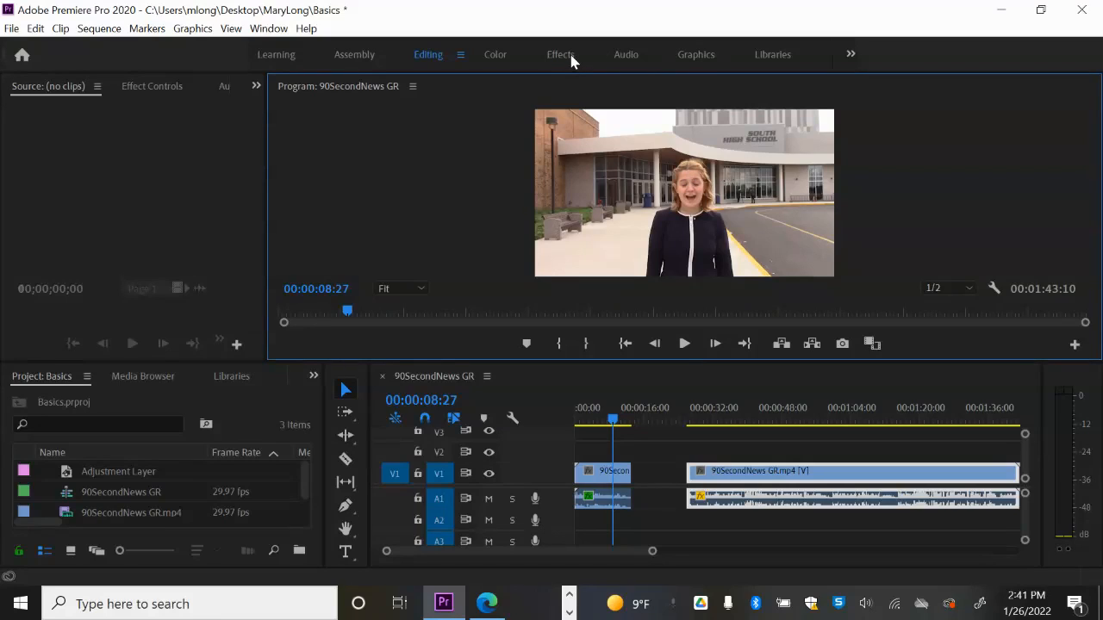
pyautogui.moveTo(469, 53)
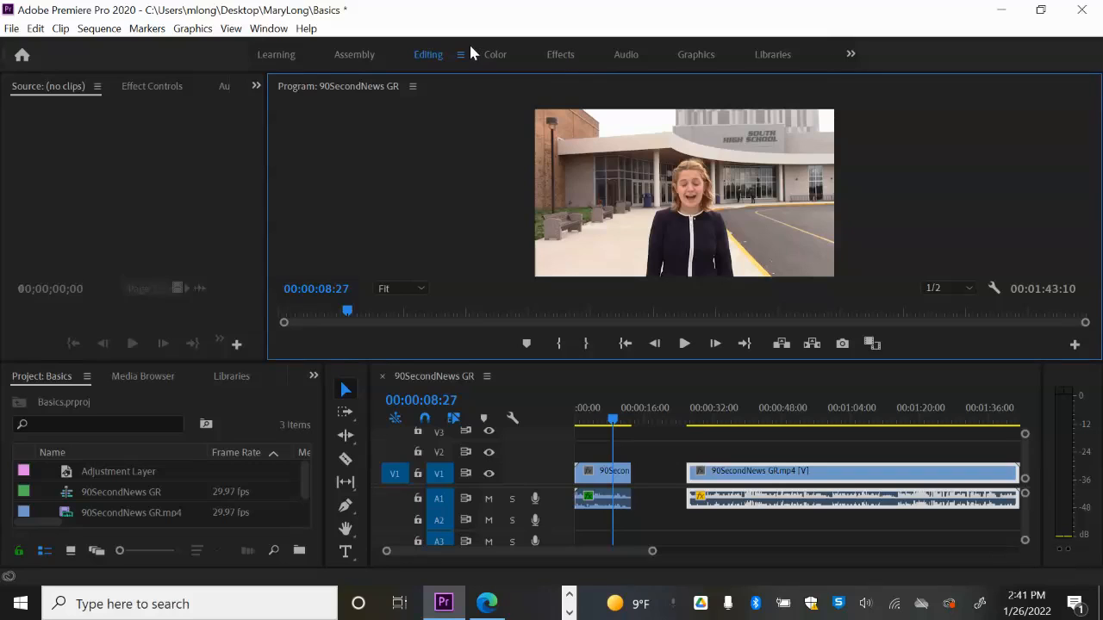
# Step: Switch Premiere Pro to the Audio workspace to show the Essential Sound panel
pyautogui.click(625, 54)
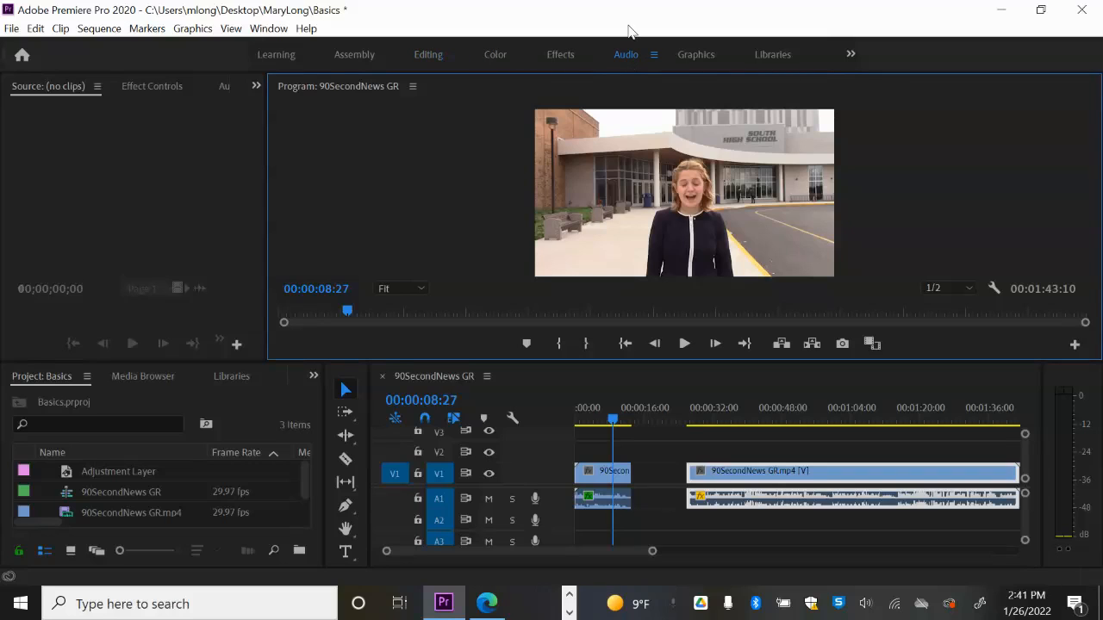
pyautogui.click(626, 55)
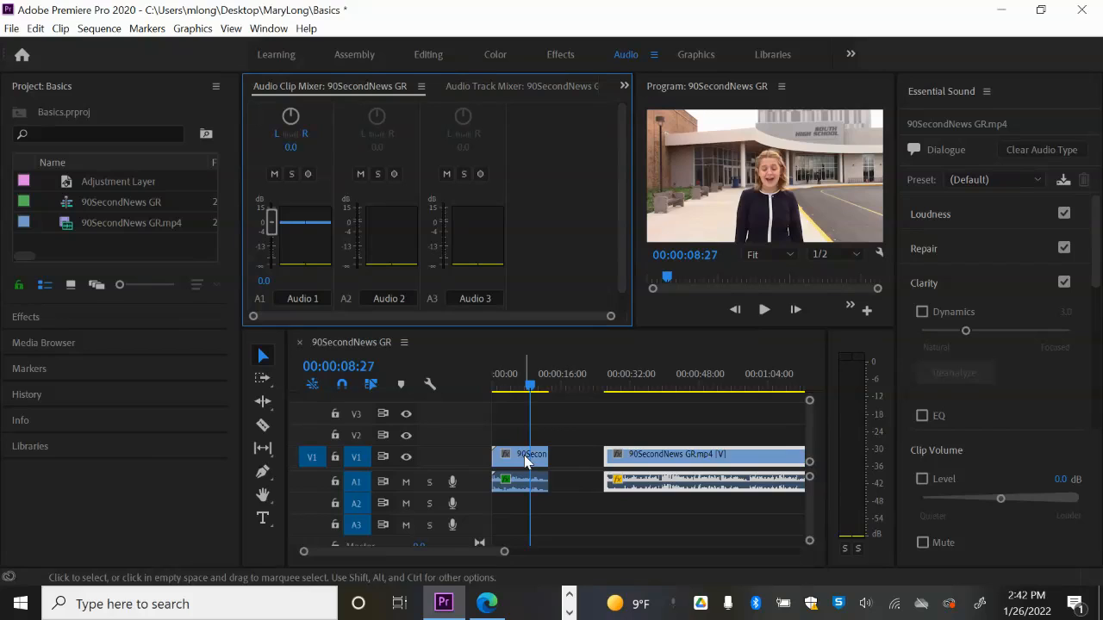
pyautogui.moveTo(944, 192)
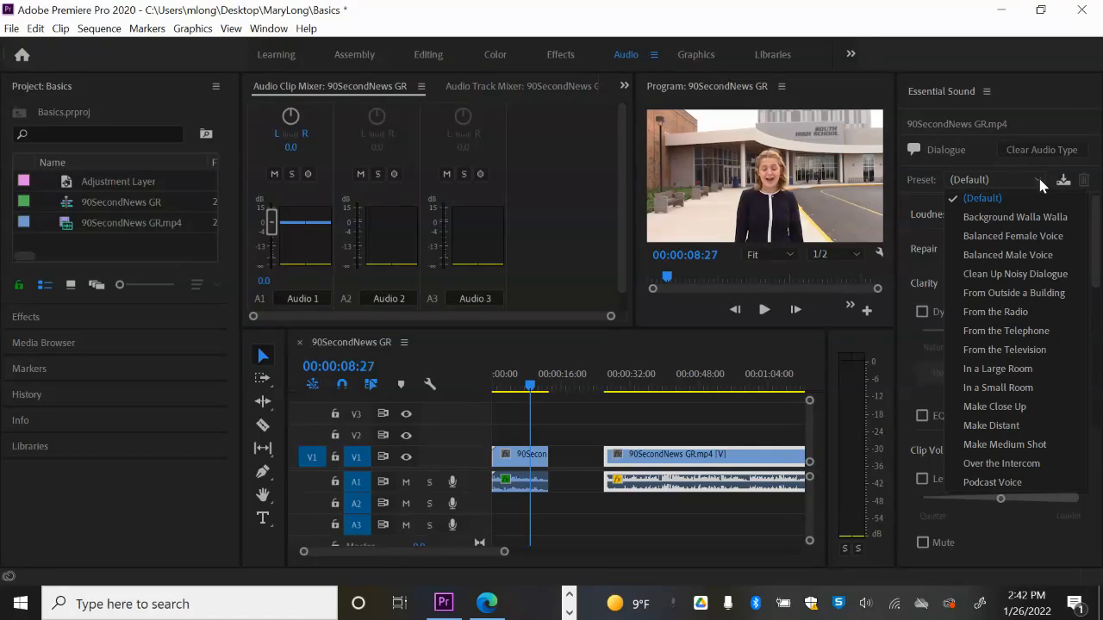
pyautogui.moveTo(1025, 235)
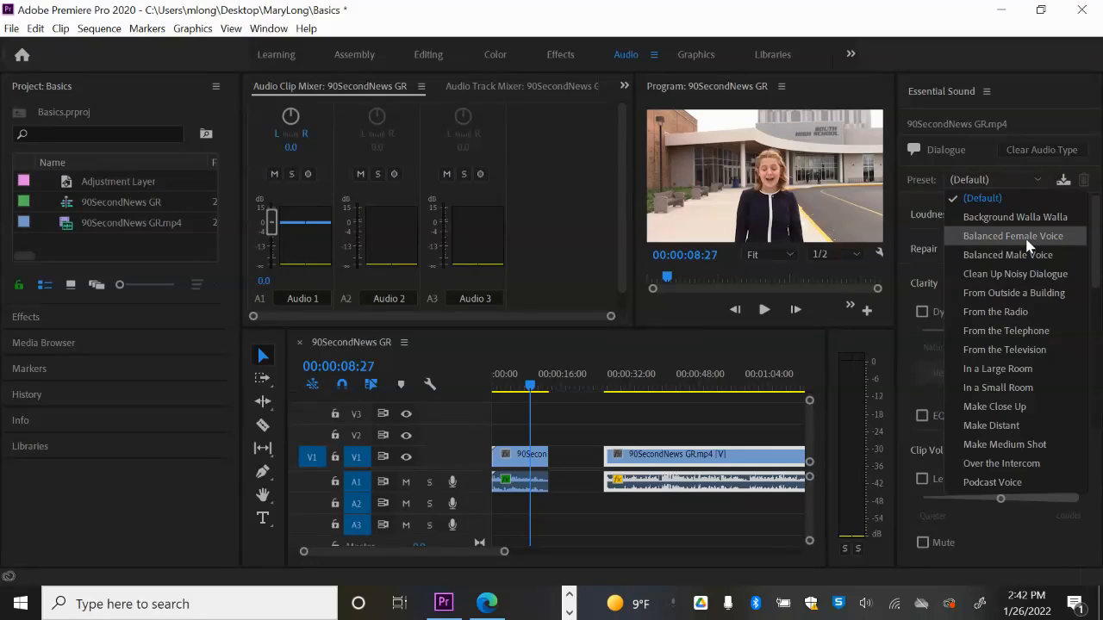
# Step: Choose the Balanced Female Voice dialogue preset in Essential Sound, enabling Dynamics and EQ
pyautogui.click(1011, 235)
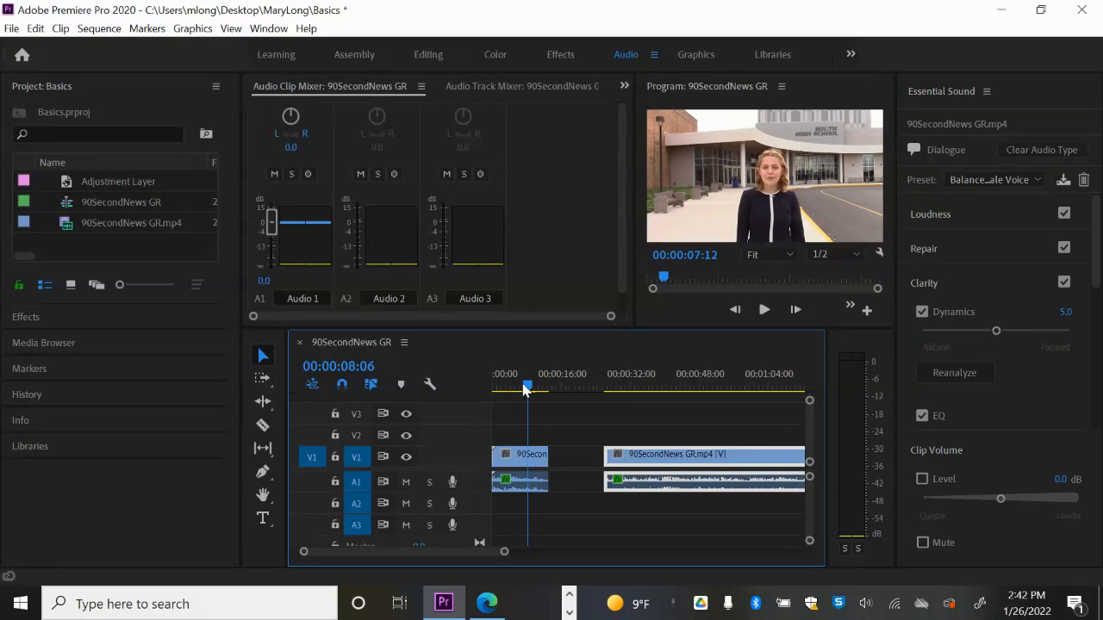
# Step: Replay the preset-treated clip from the beginning and pause near 3 seconds
pyautogui.click(763, 309)
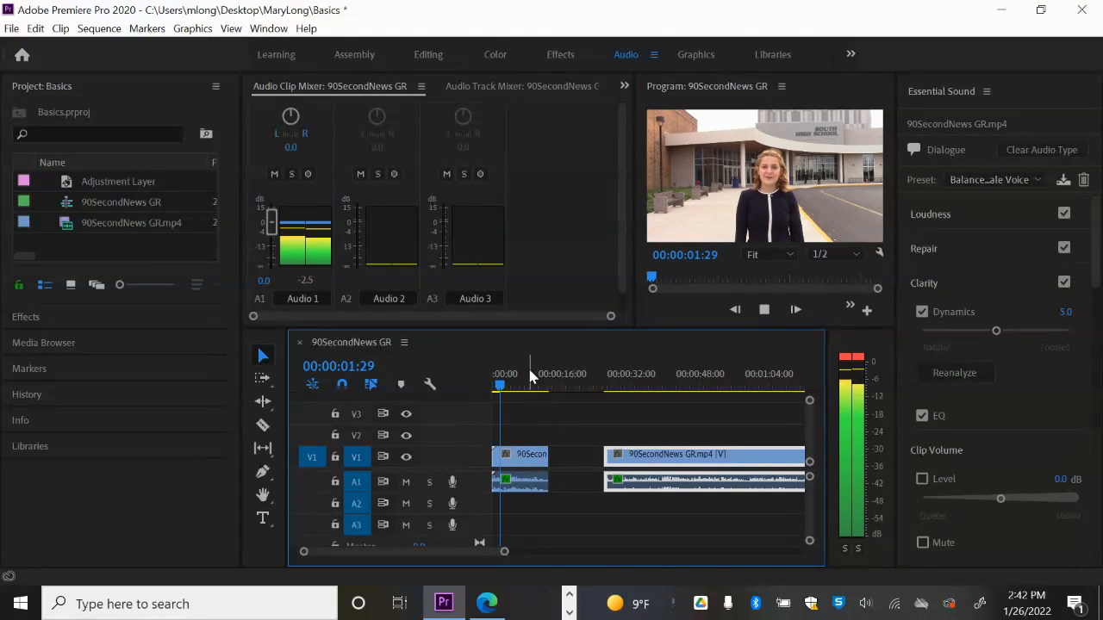
pyautogui.click(764, 310)
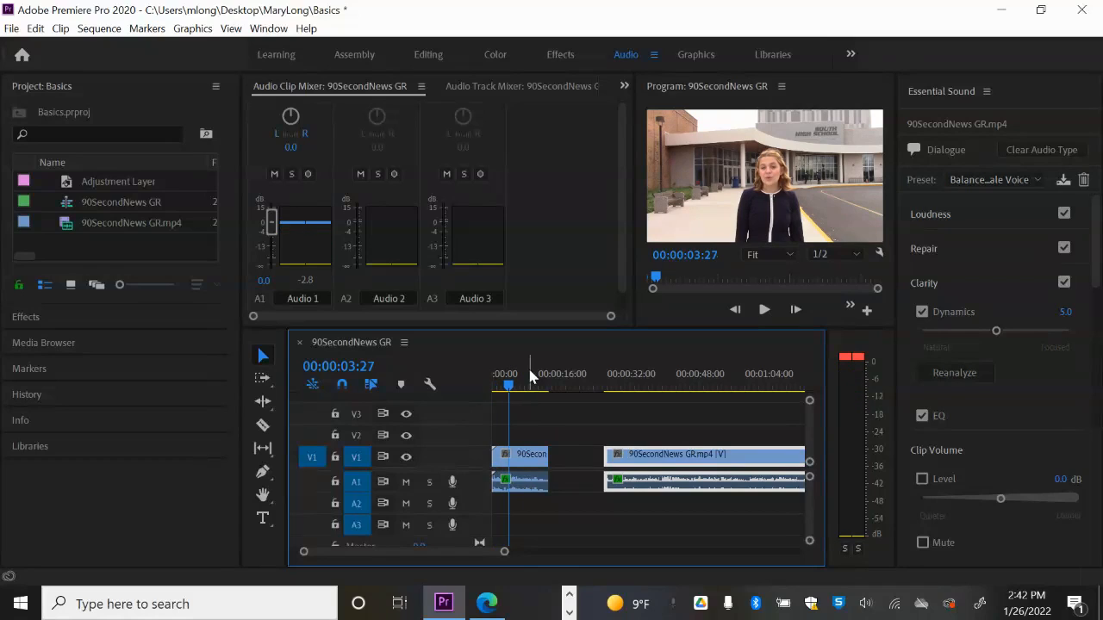
pyautogui.moveTo(534, 355)
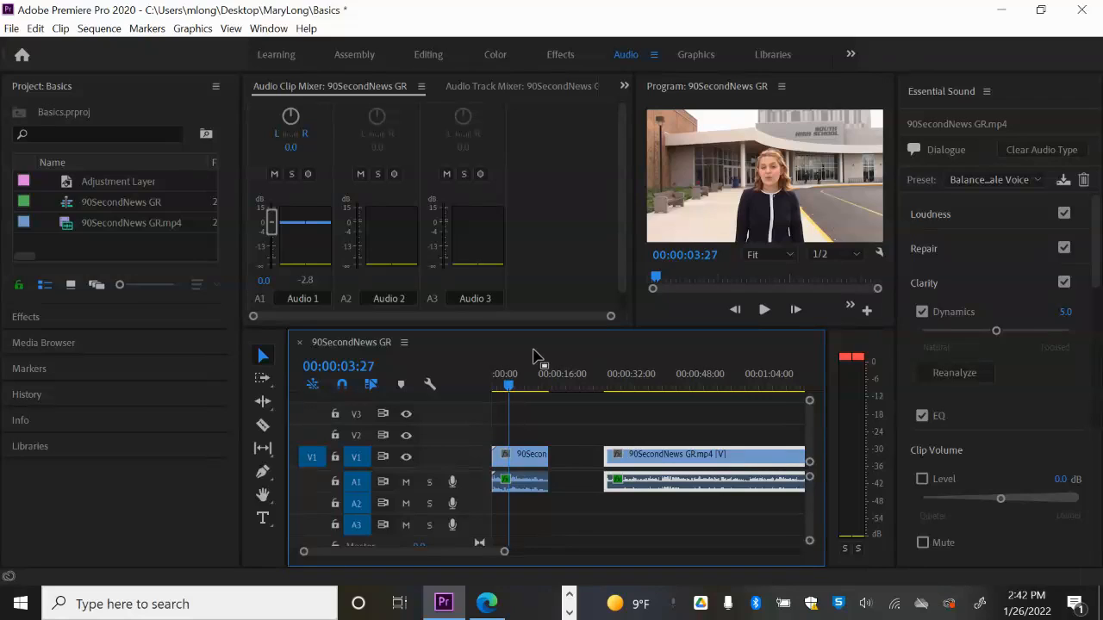
pyautogui.moveTo(530, 299)
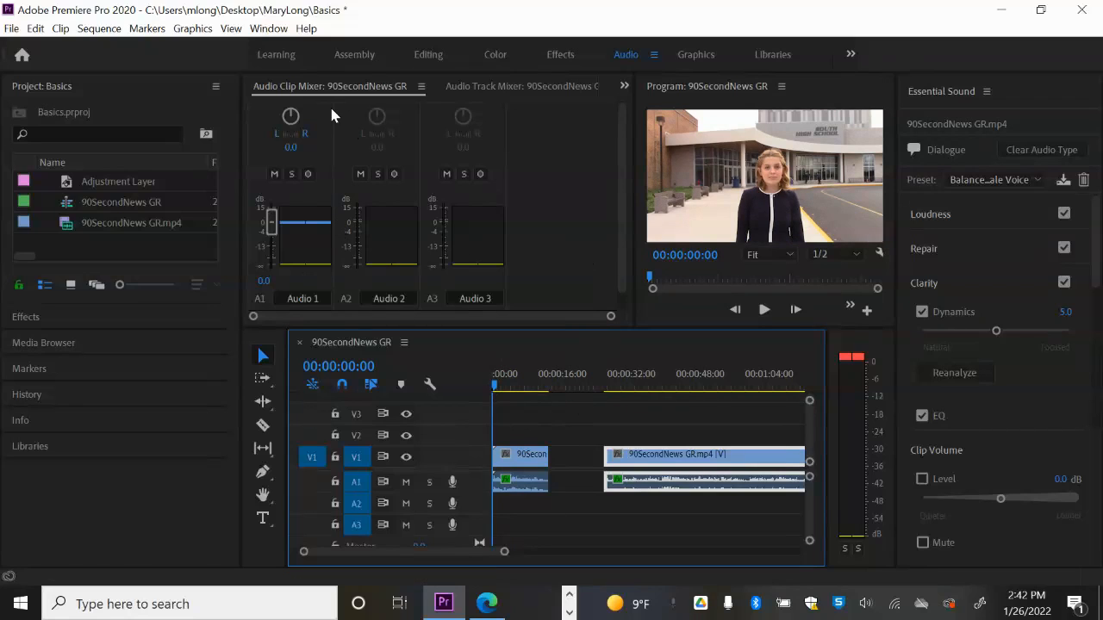
pyautogui.moveTo(481, 55)
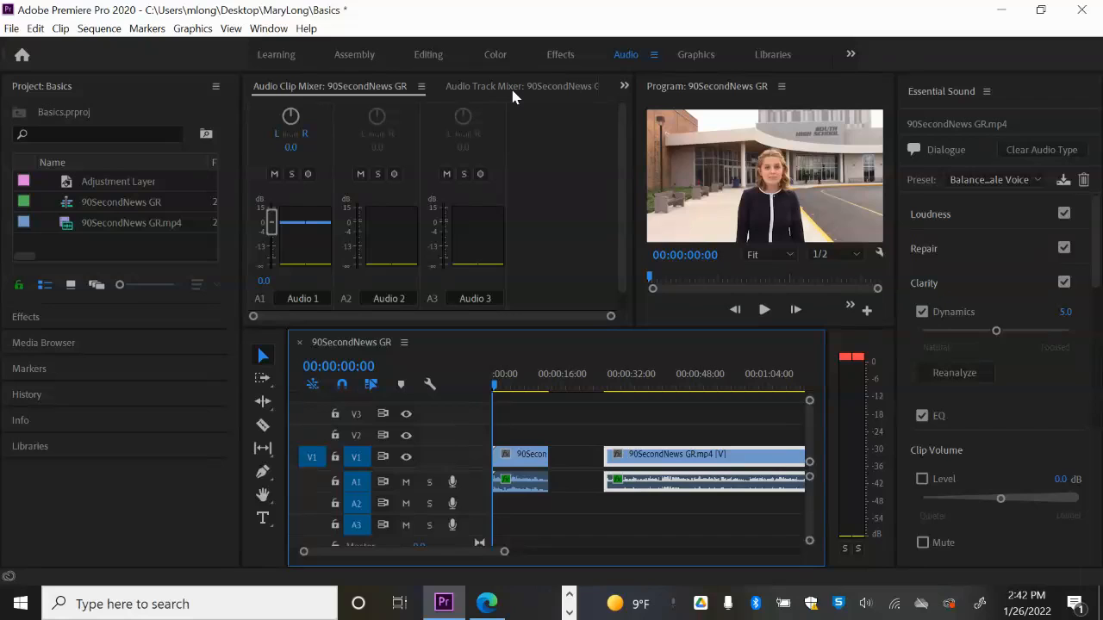
# Step: Show the Audio Track Mixer for 90SecondNews GR and save the project
pyautogui.click(482, 86)
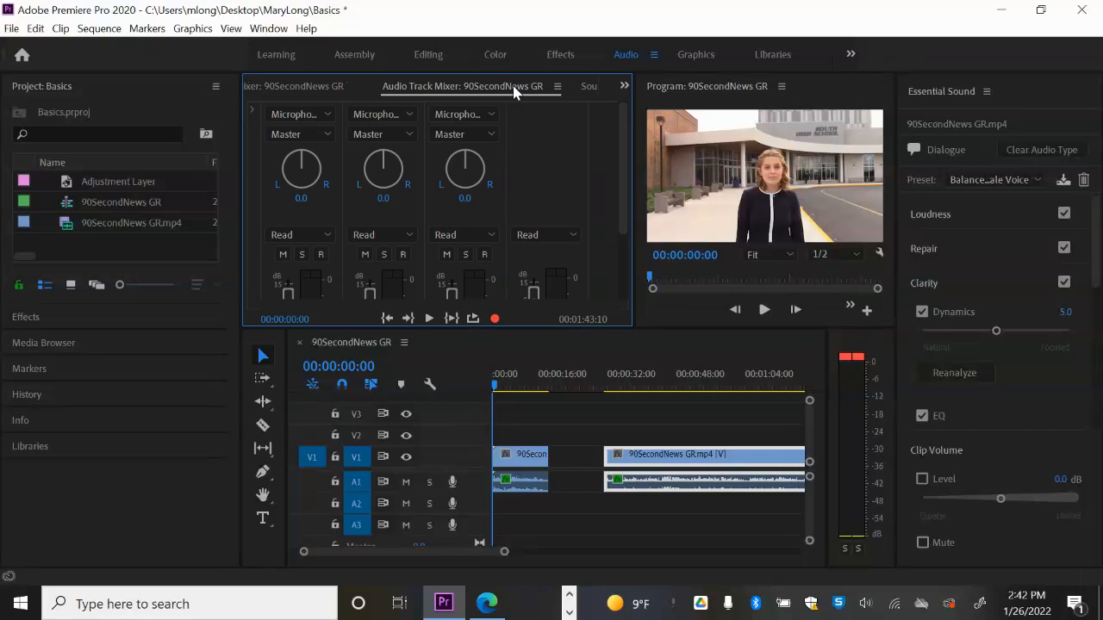
pyautogui.moveTo(340, 229)
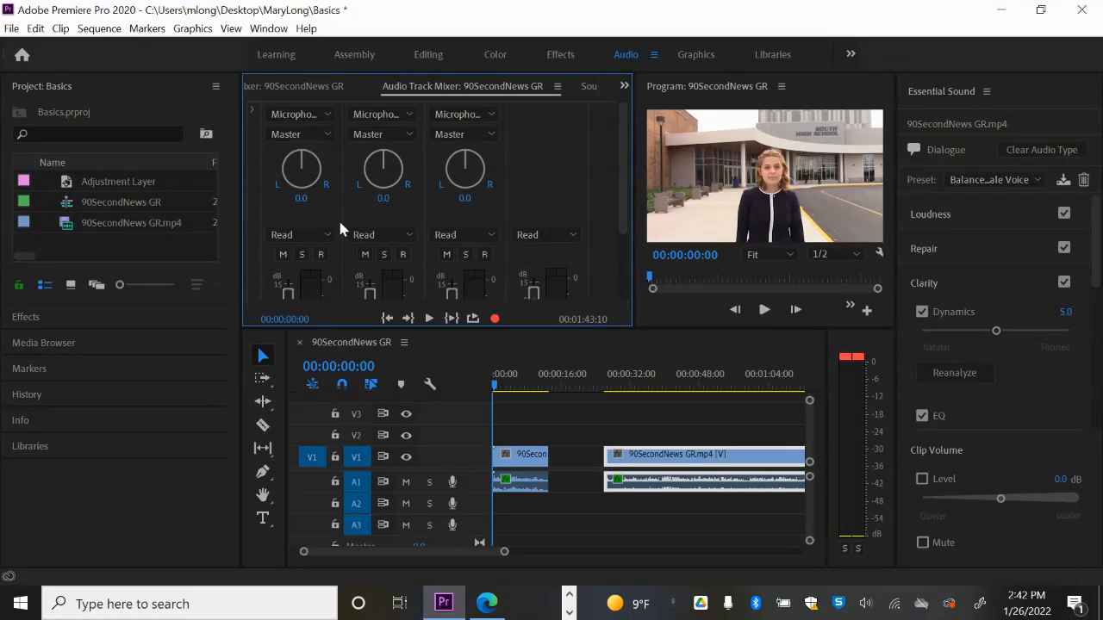
pyautogui.moveTo(335, 205)
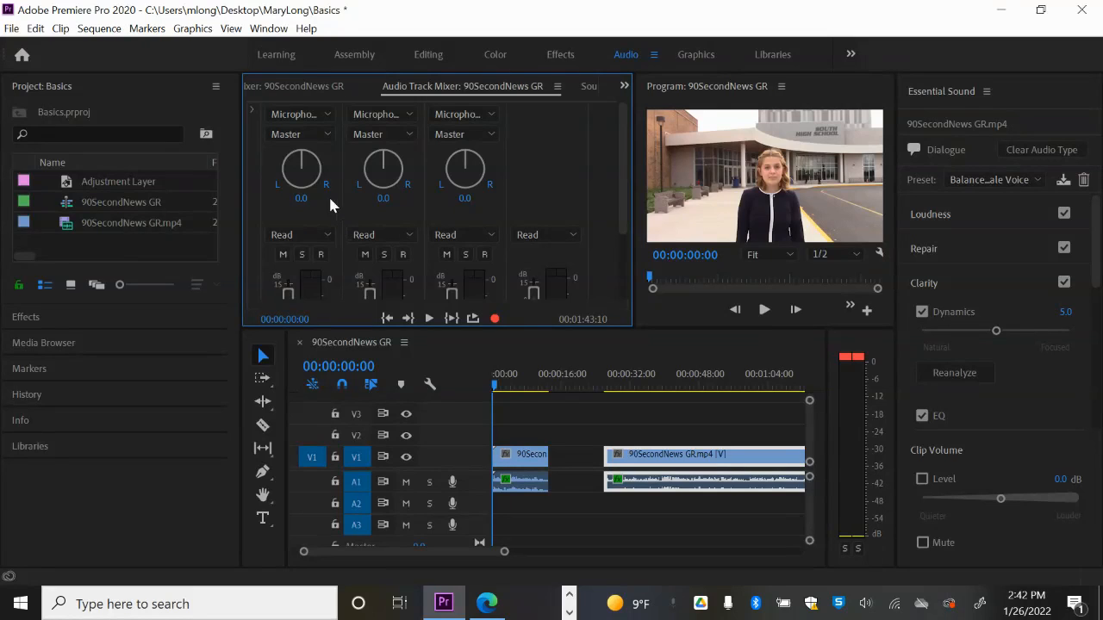
pyautogui.press('ctrl+s')
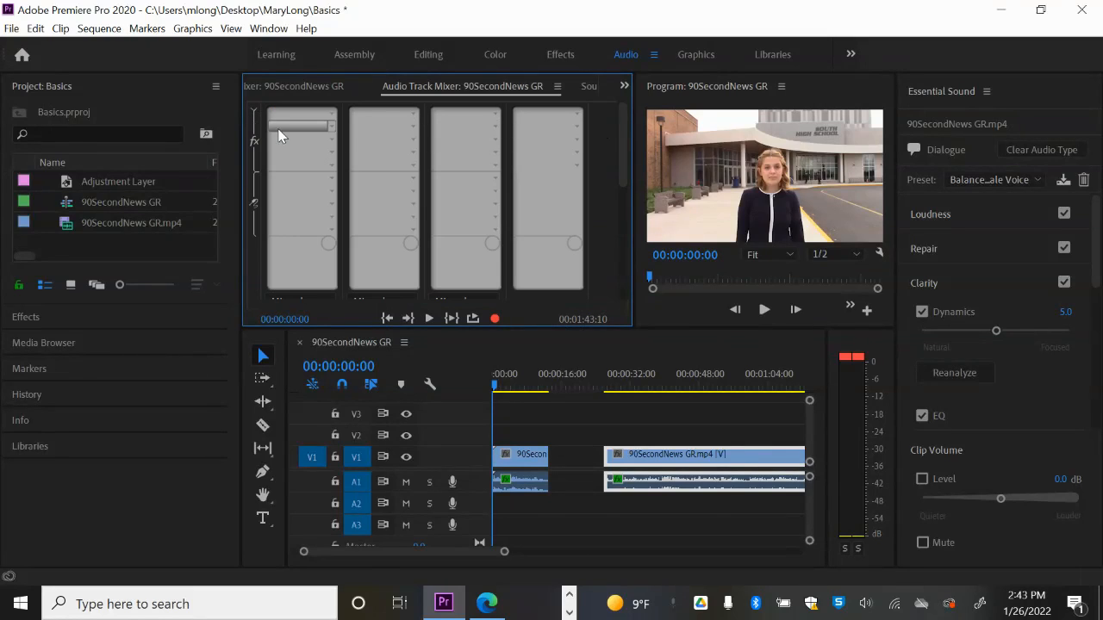
pyautogui.moveTo(280, 133)
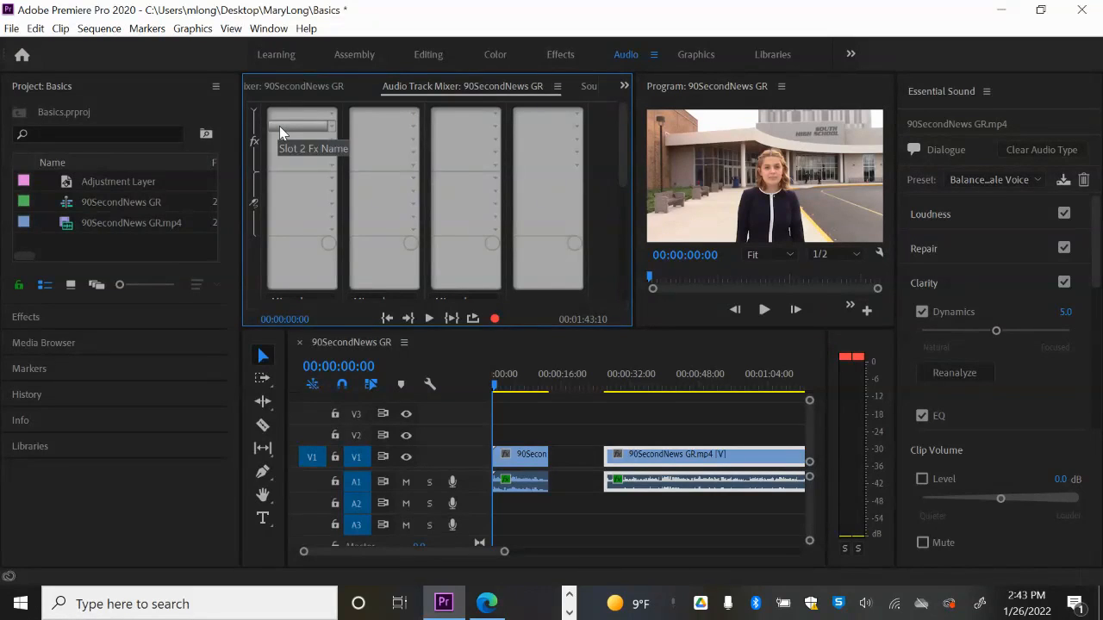
pyautogui.moveTo(313, 118)
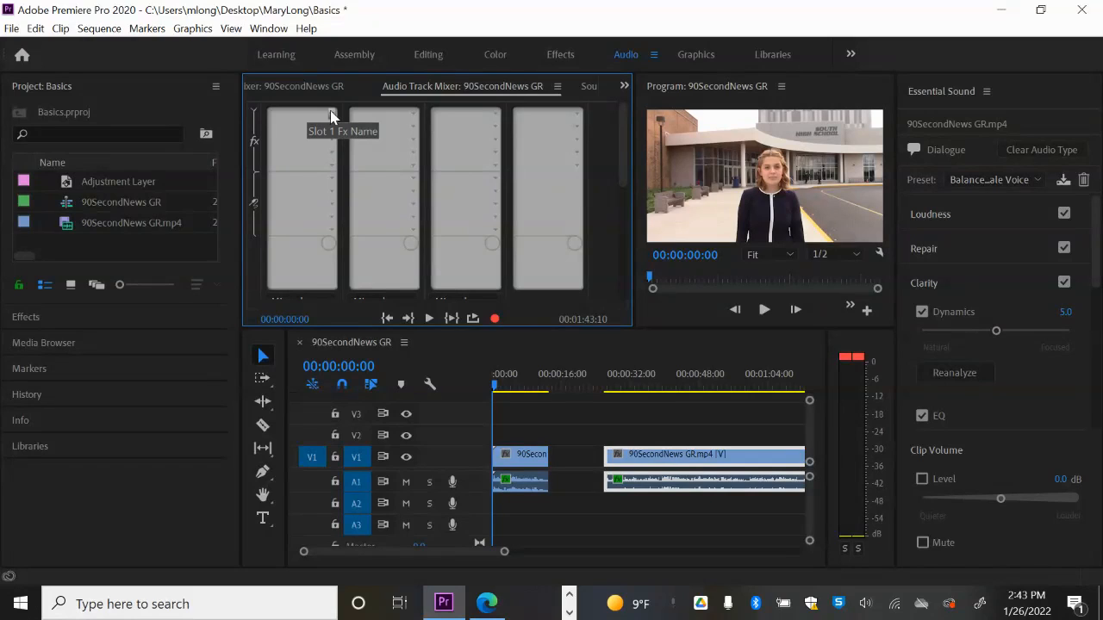
# Step: Put DeNoise at 40% amount in Audio 1's first track effect slot
pyautogui.click(329, 116)
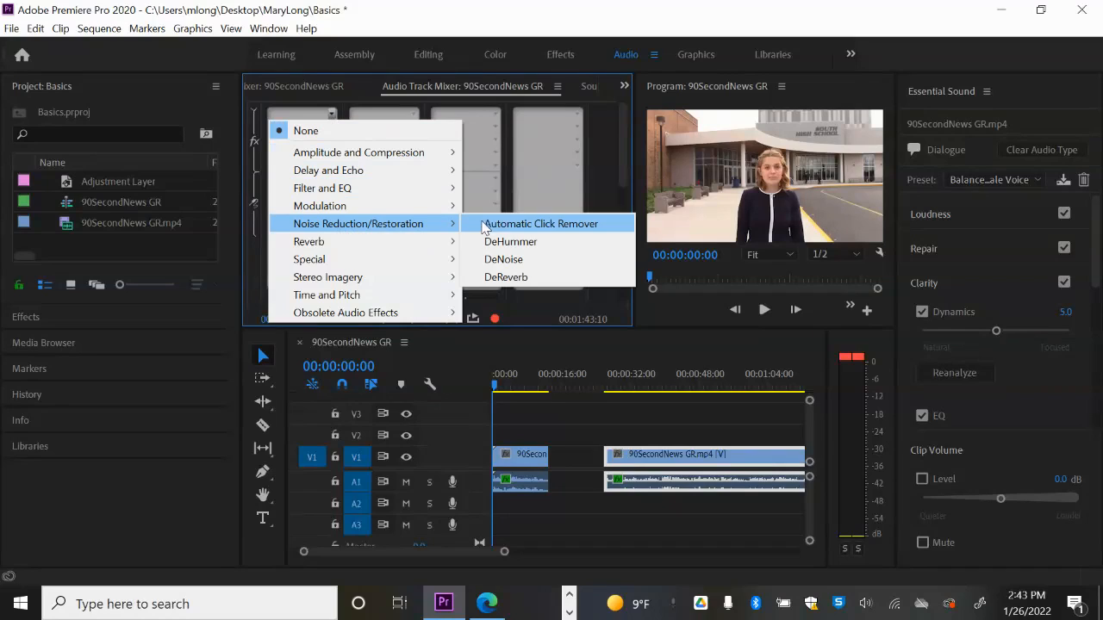
pyautogui.click(503, 258)
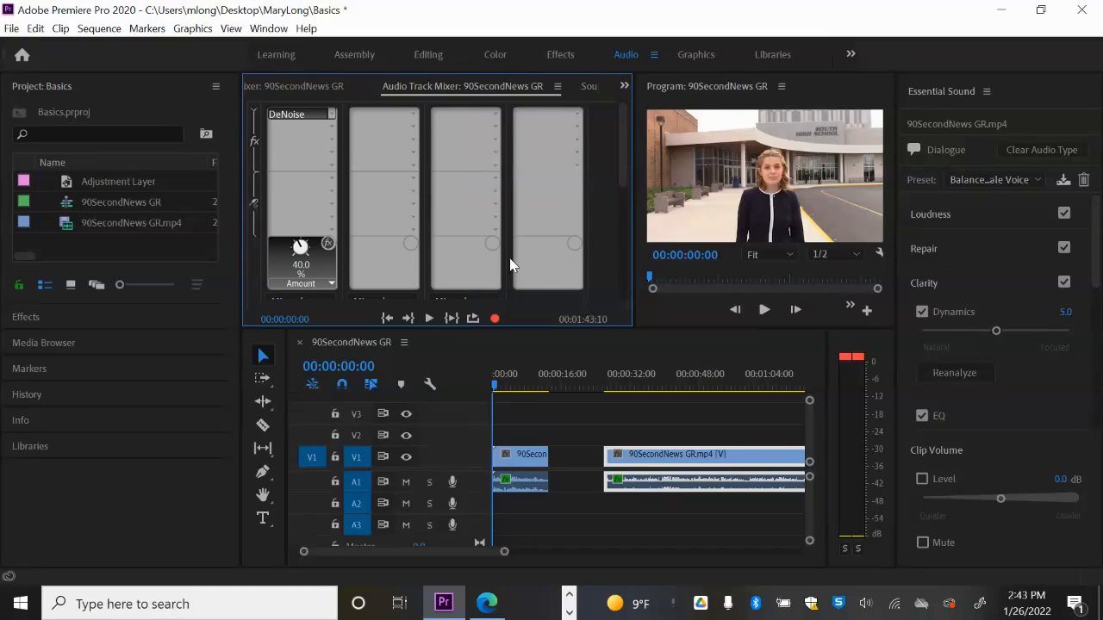
# Step: Play the denoised sequence and stop playback near 5 seconds
pyautogui.click(763, 310)
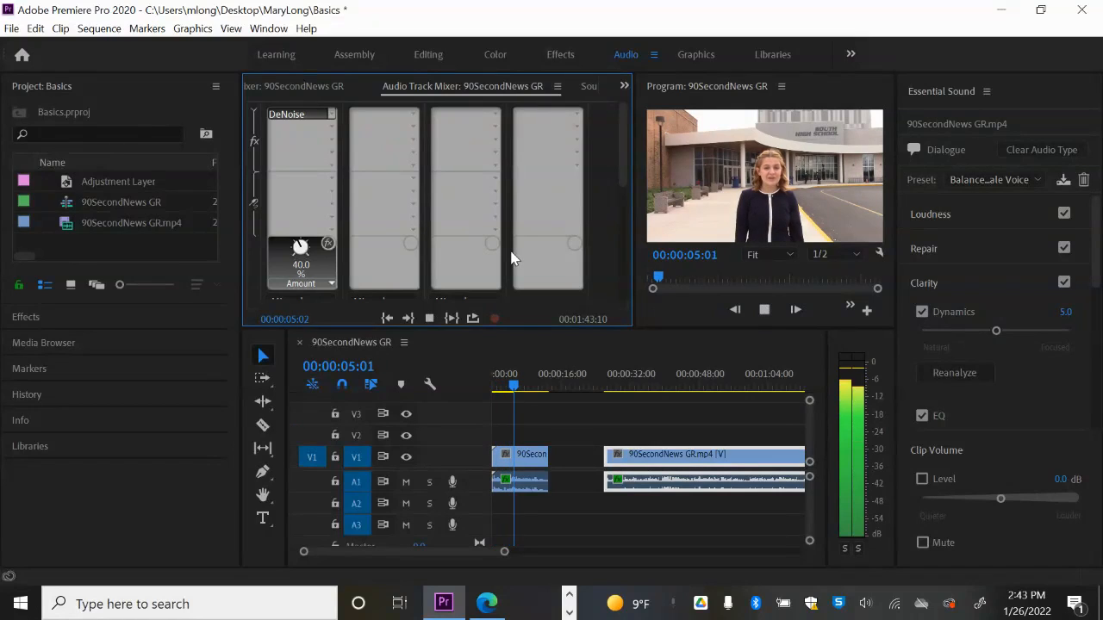
pyautogui.click(795, 310)
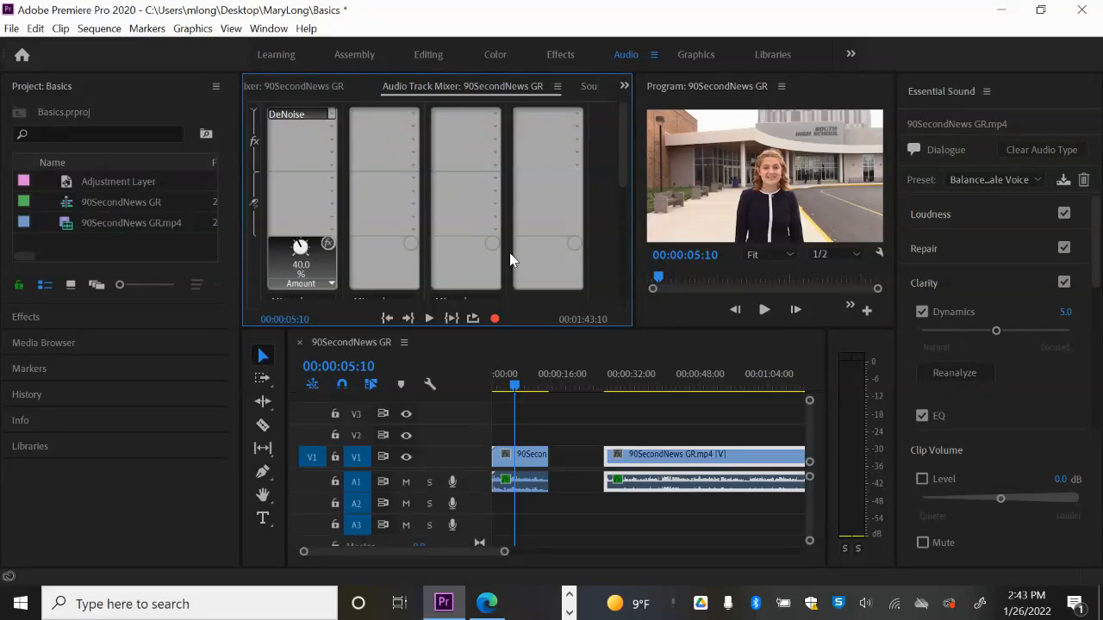
pyautogui.moveTo(512, 293)
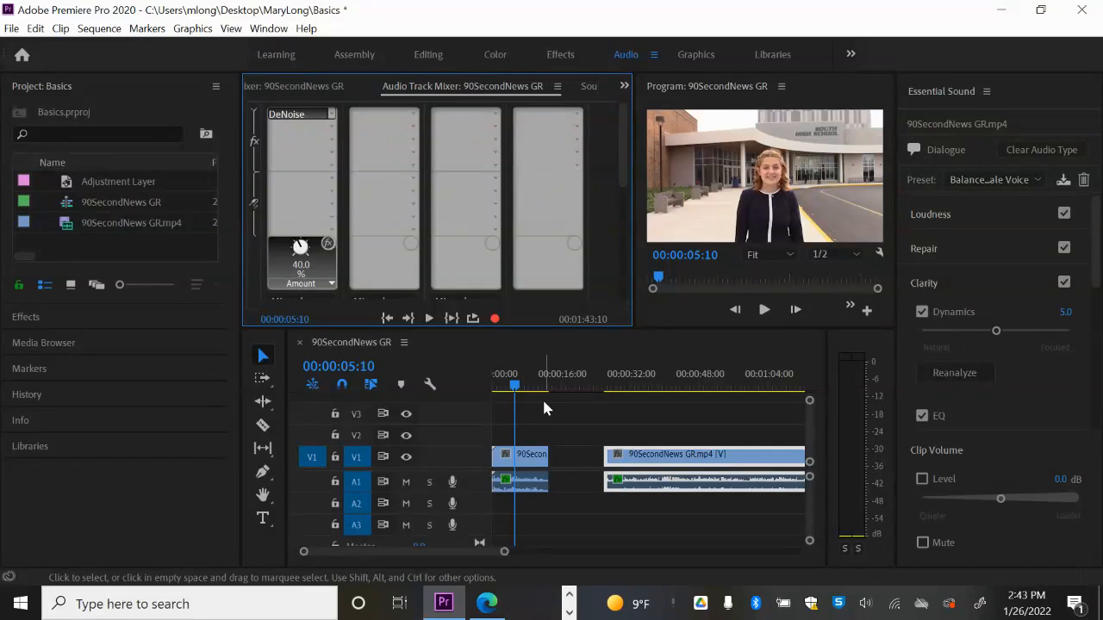
pyautogui.moveTo(310, 160)
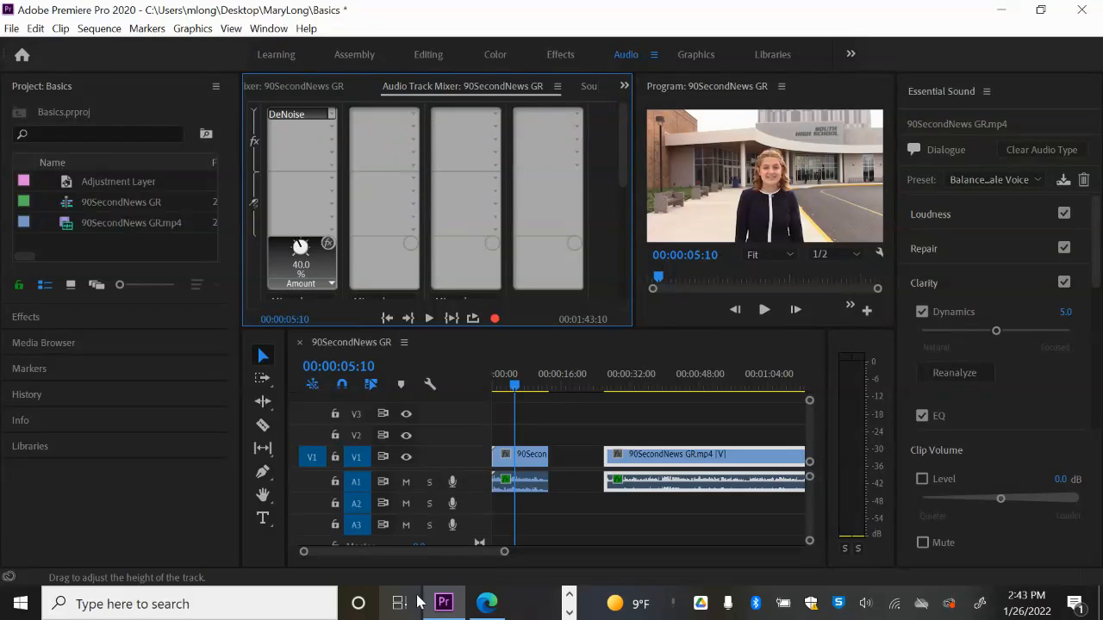
pyautogui.moveTo(444, 603)
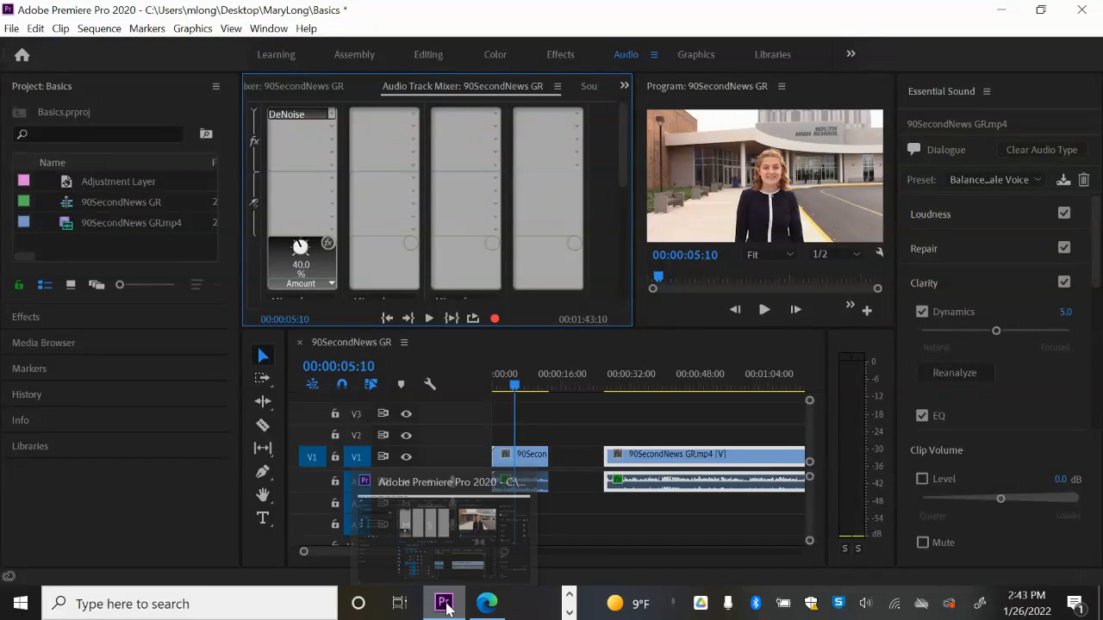